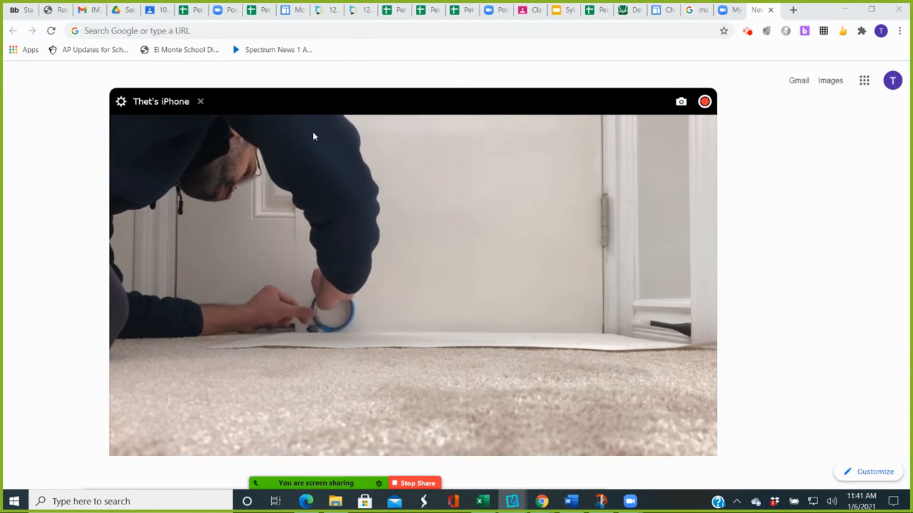
pyautogui.moveTo(284, 336)
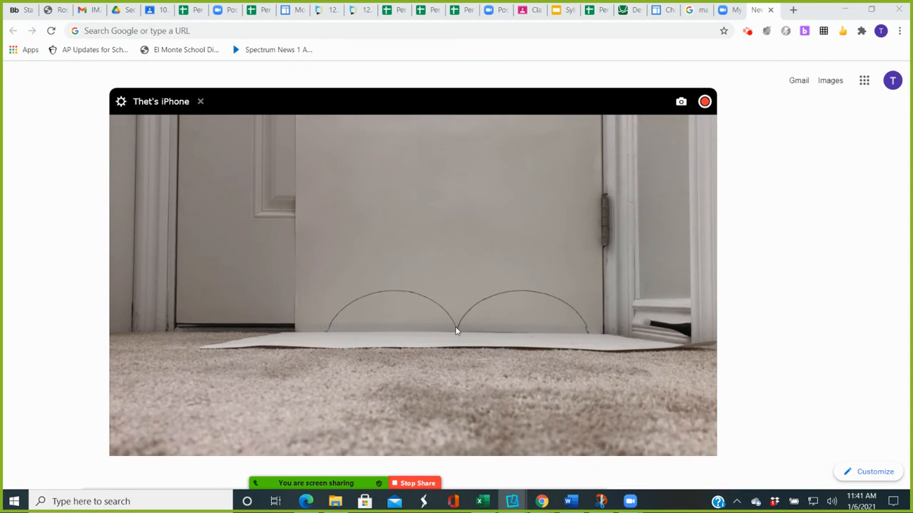
pyautogui.moveTo(294, 428)
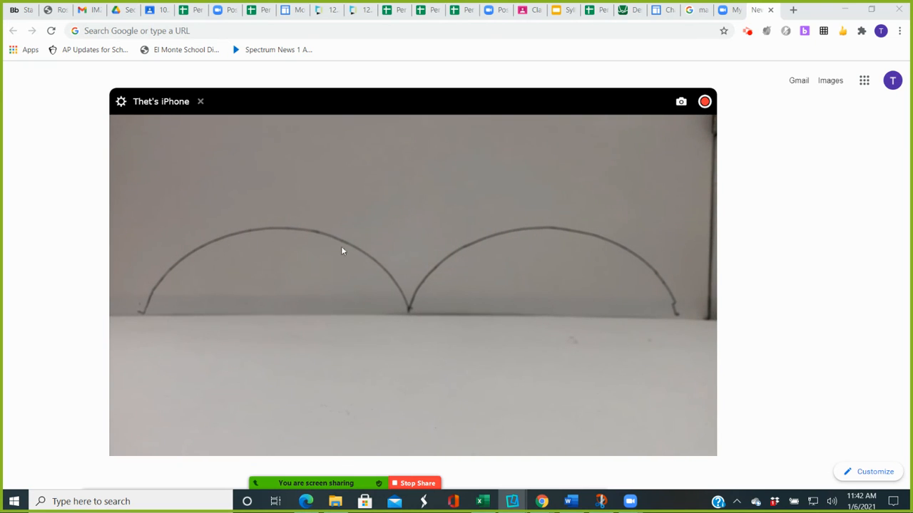
pyautogui.moveTo(412, 315)
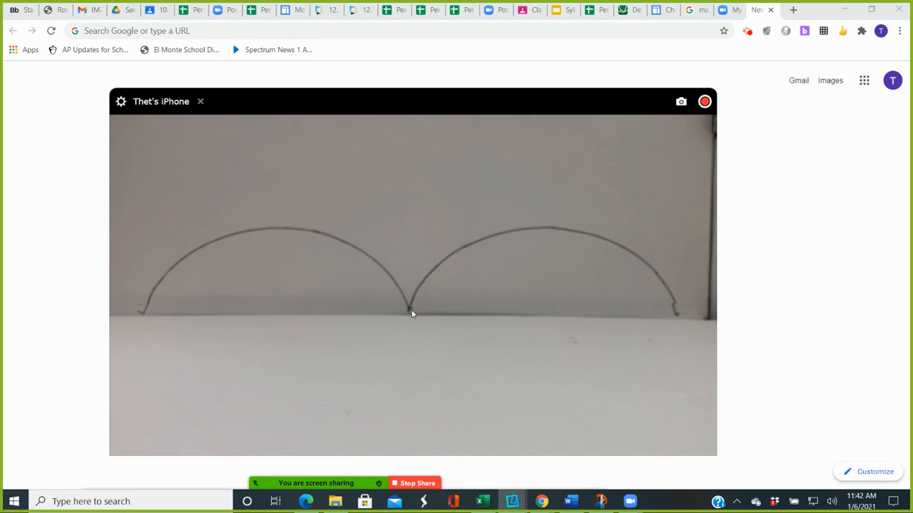
pyautogui.moveTo(399, 305)
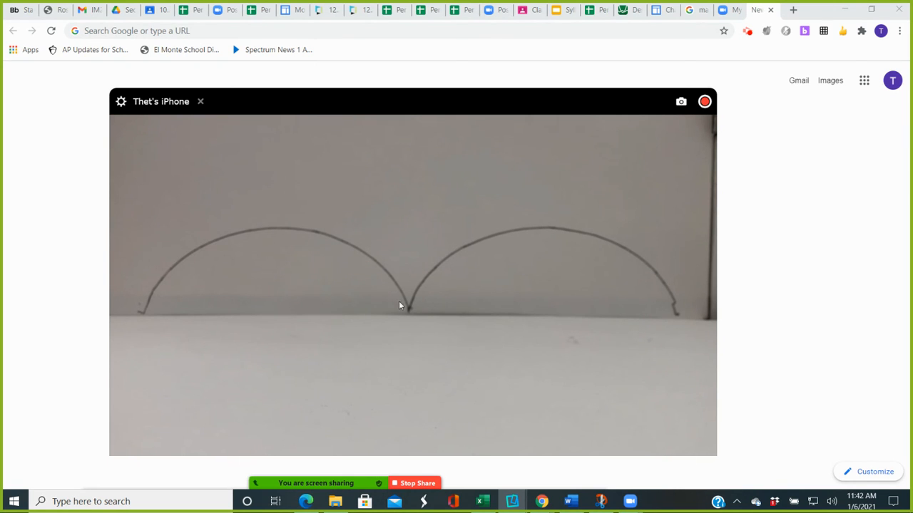
pyautogui.moveTo(156, 317)
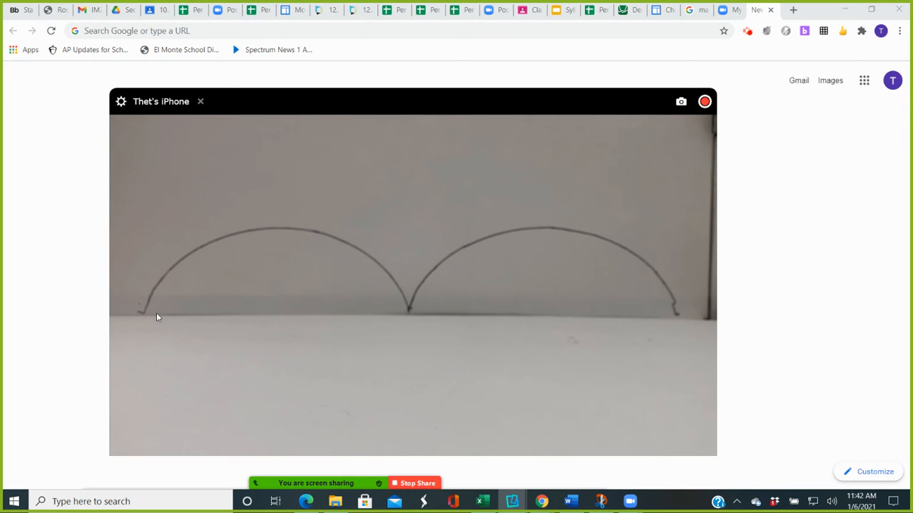
pyautogui.moveTo(151, 312)
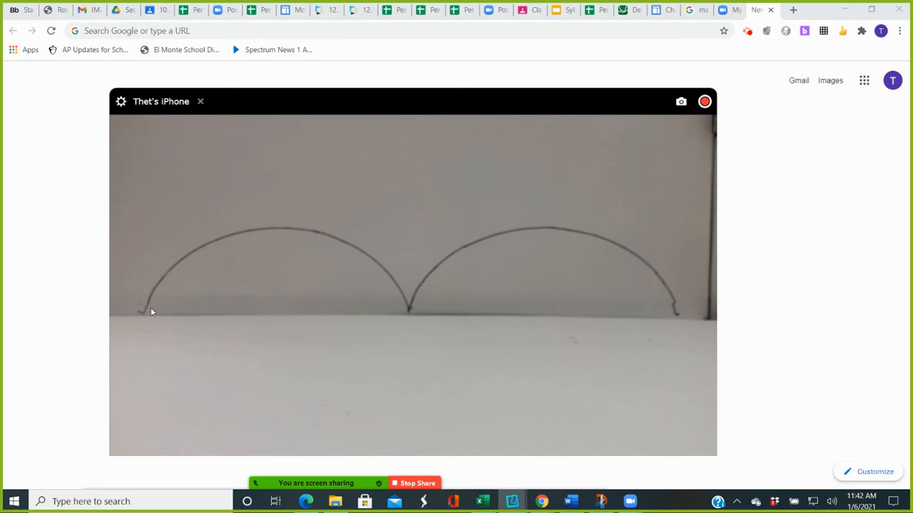
pyautogui.moveTo(403, 313)
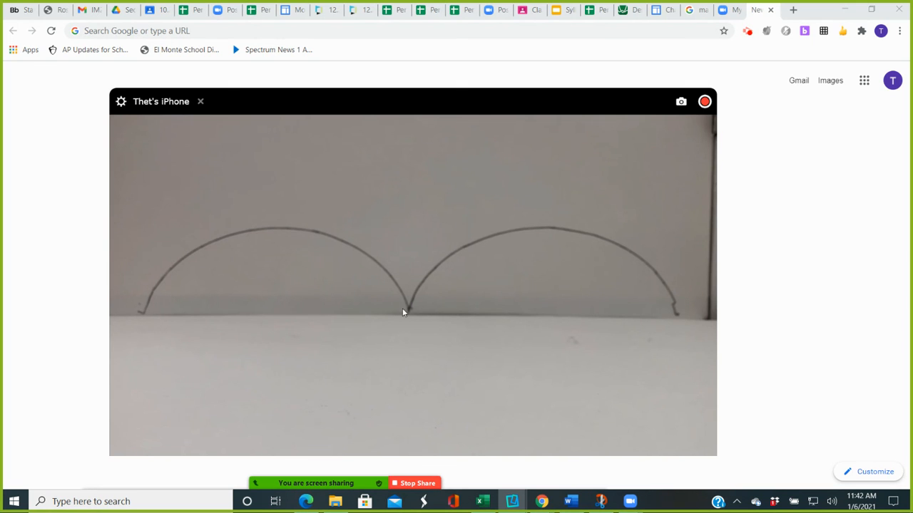
pyautogui.moveTo(404, 316)
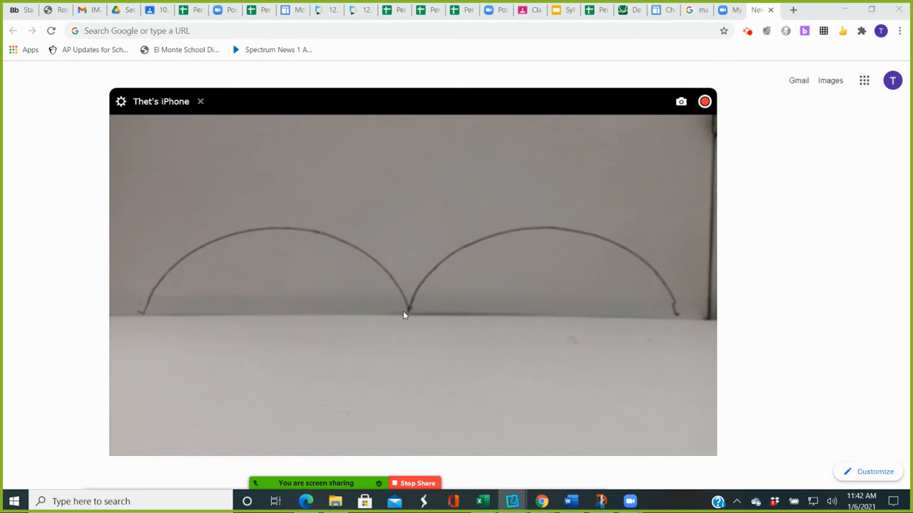
pyautogui.moveTo(385, 332)
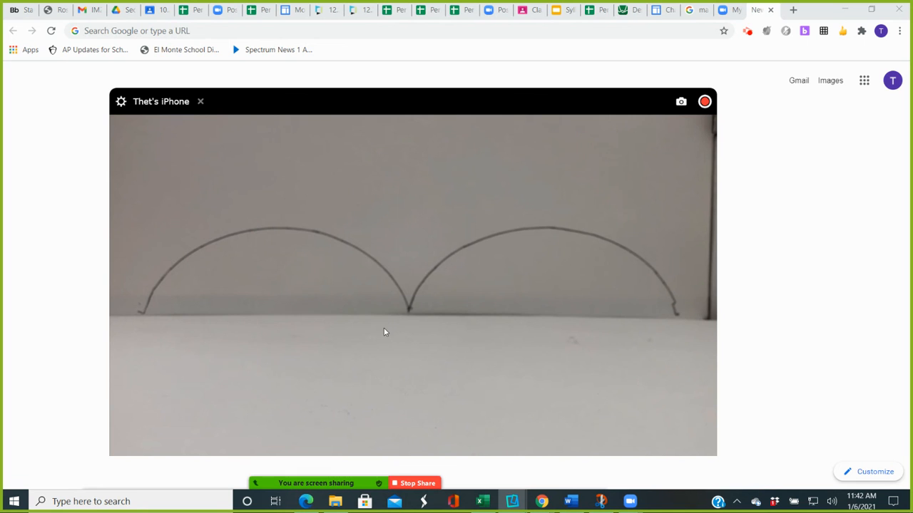
pyautogui.moveTo(202, 243)
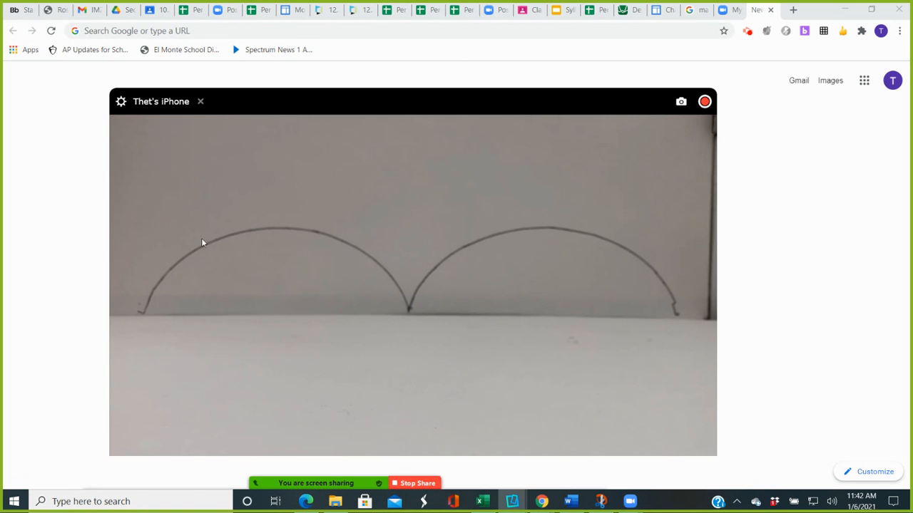
pyautogui.moveTo(401, 316)
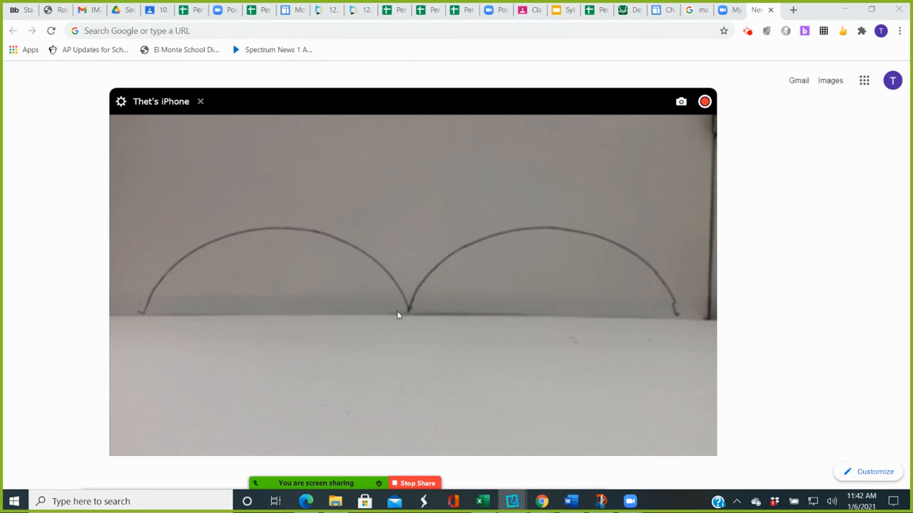
pyautogui.moveTo(146, 318)
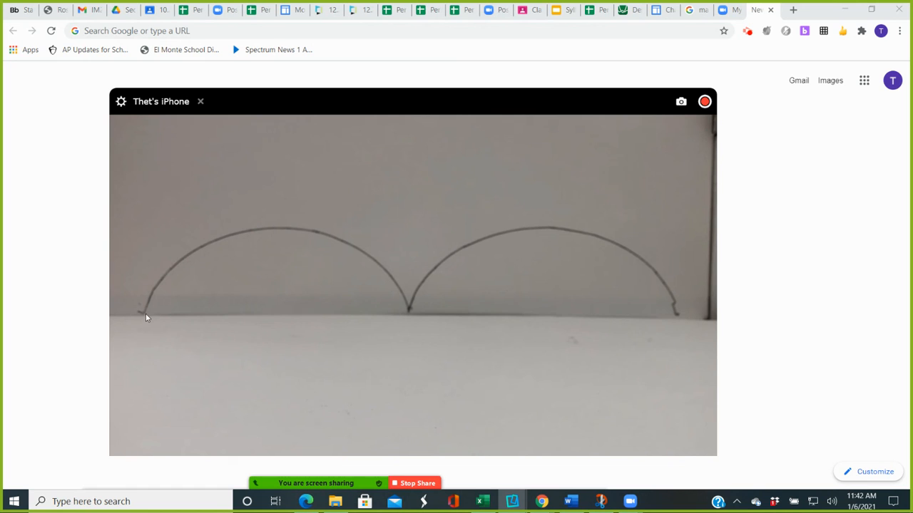
pyautogui.moveTo(379, 270)
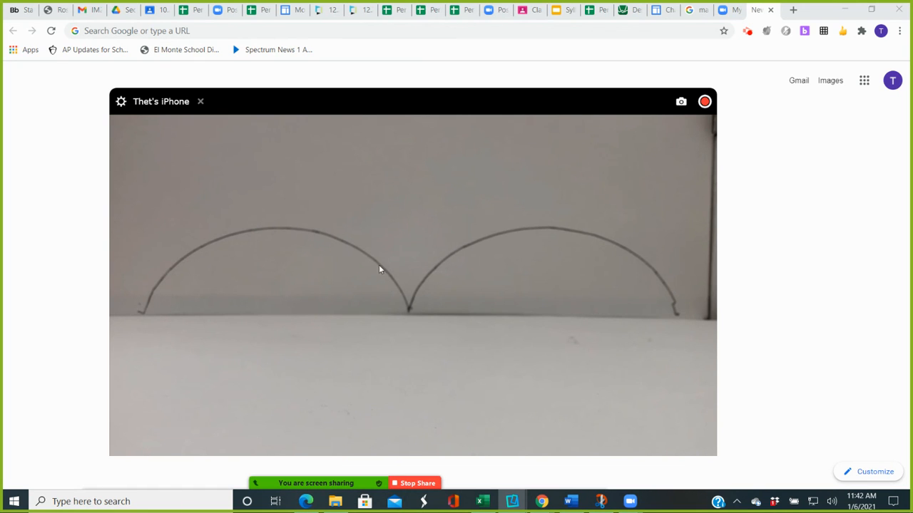
pyautogui.moveTo(658, 295)
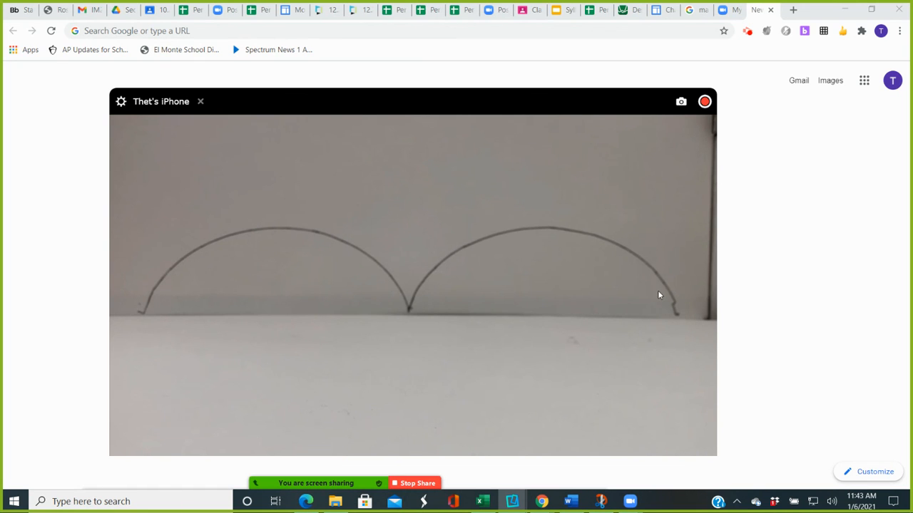